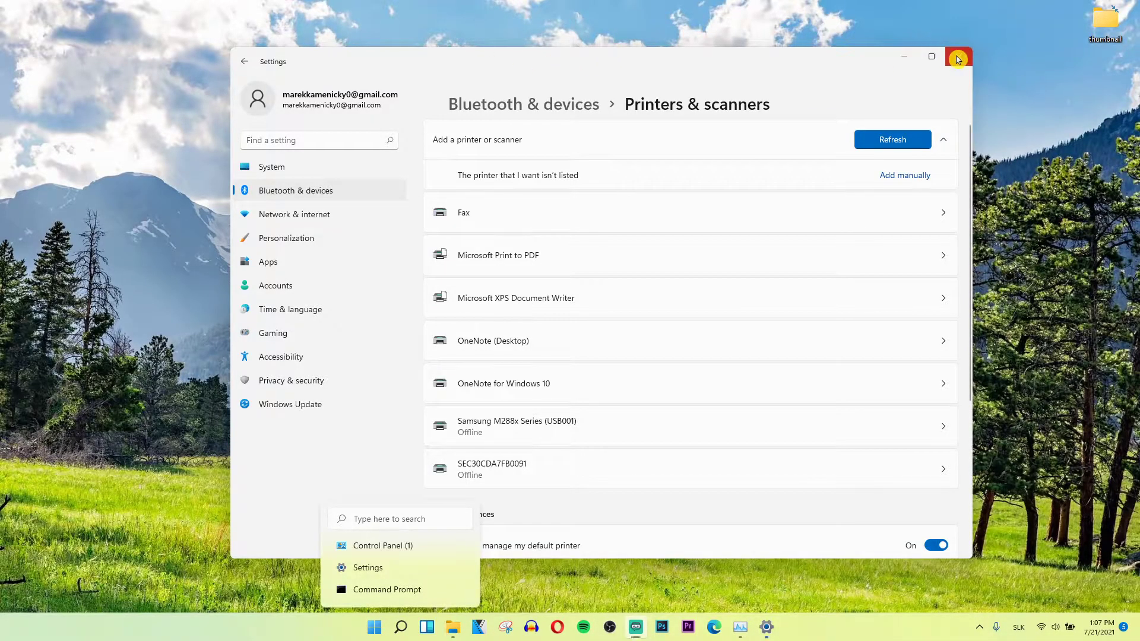
Step: Close the Printers & scanners window and reopen Settings from the Start button's quick menu
{"action": "left_click", "coordinate": [957, 57]}
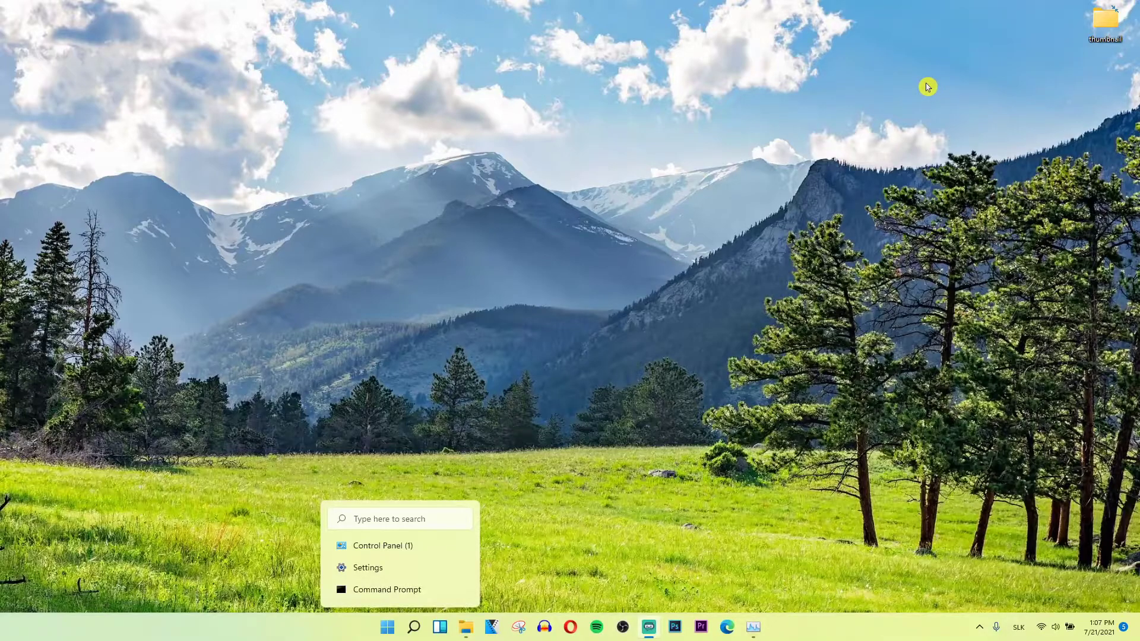
{"action": "mouse_move", "coordinate": [606, 481]}
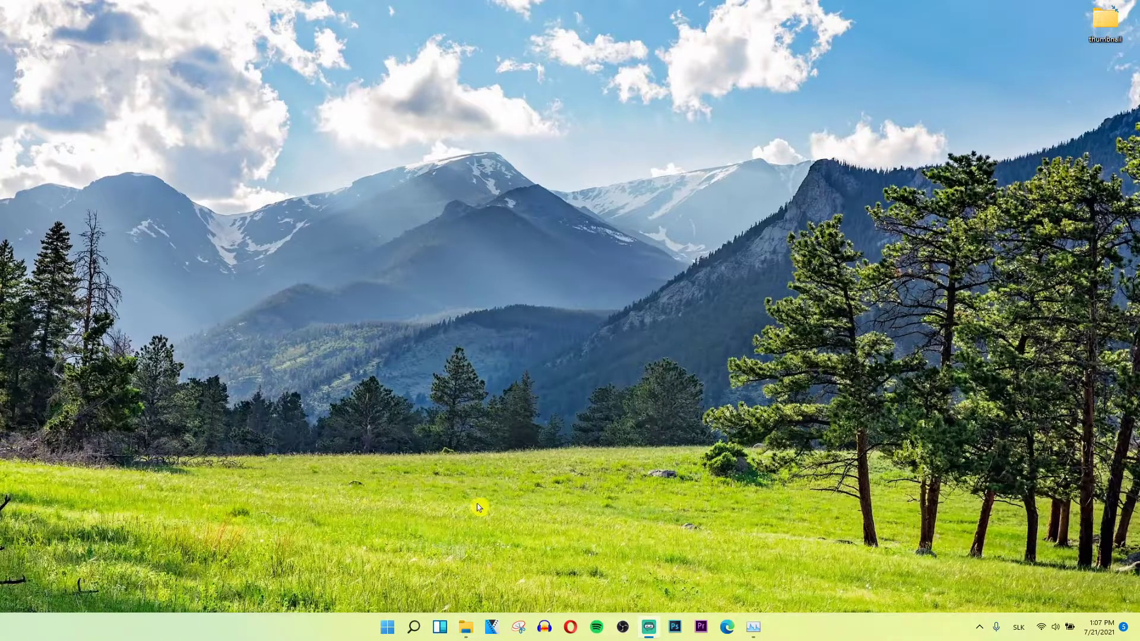
{"action": "right_click", "coordinate": [388, 626]}
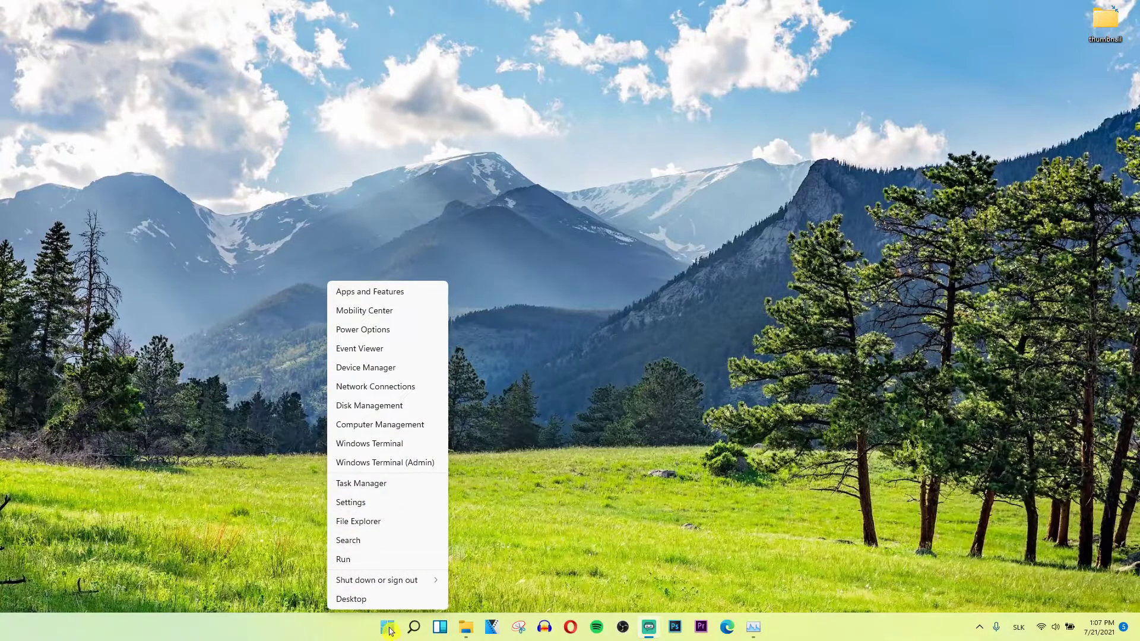
{"action": "left_click", "coordinate": [348, 540]}
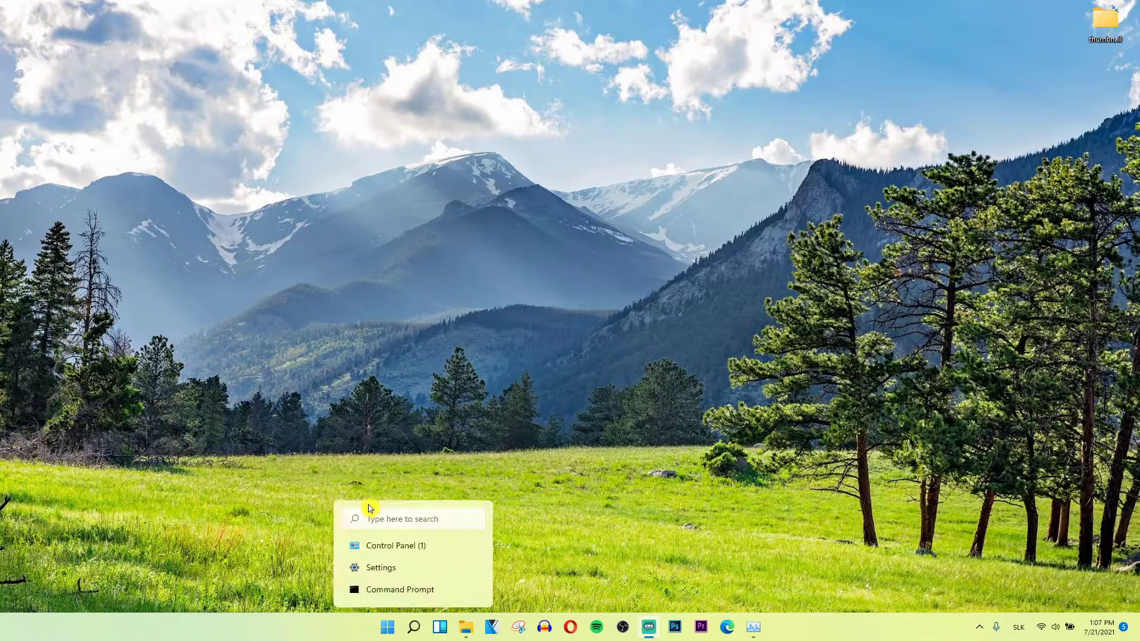
Step: Go to Time & language > Typing and toggle 'Autocorrect misspelled words' off then on again
{"action": "left_click", "coordinate": [381, 568]}
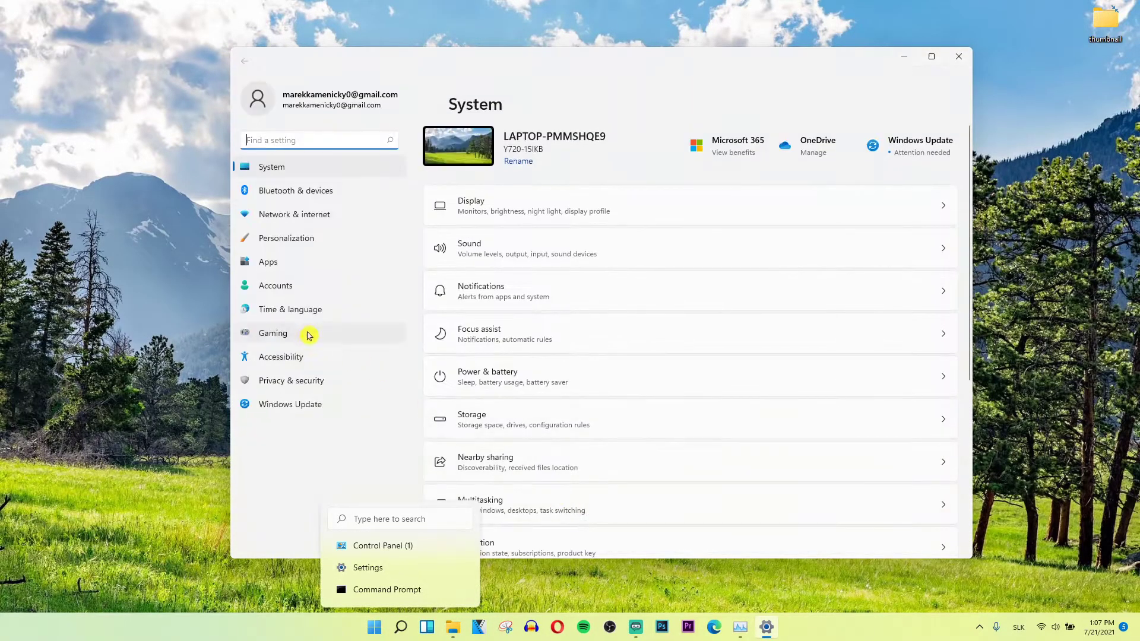
{"action": "left_click", "coordinate": [290, 309]}
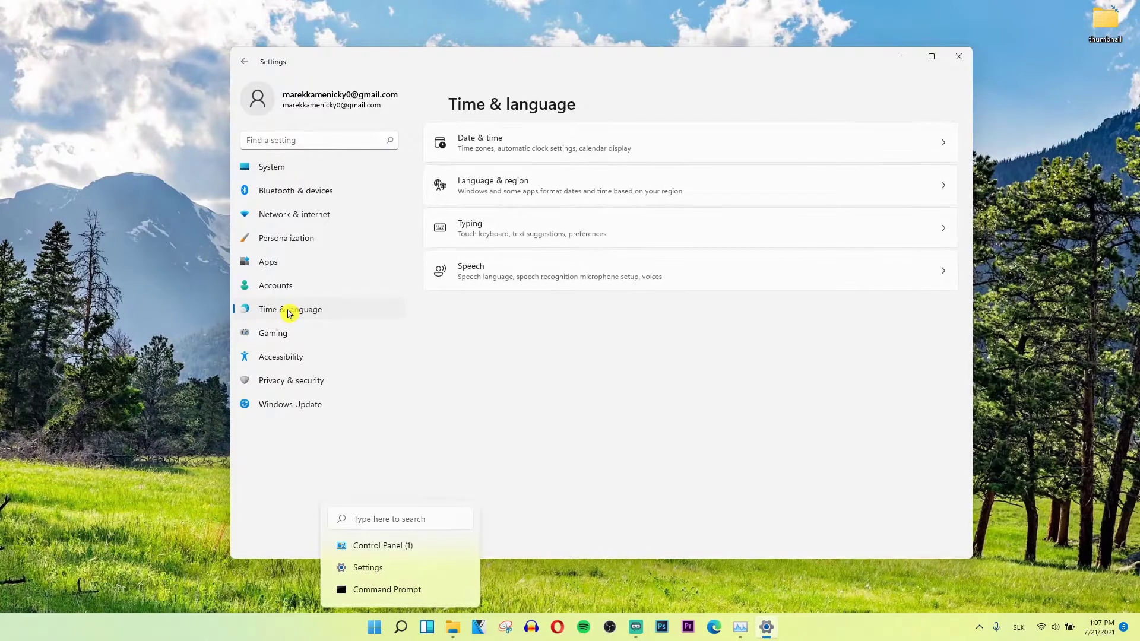
{"action": "mouse_move", "coordinate": [585, 245]}
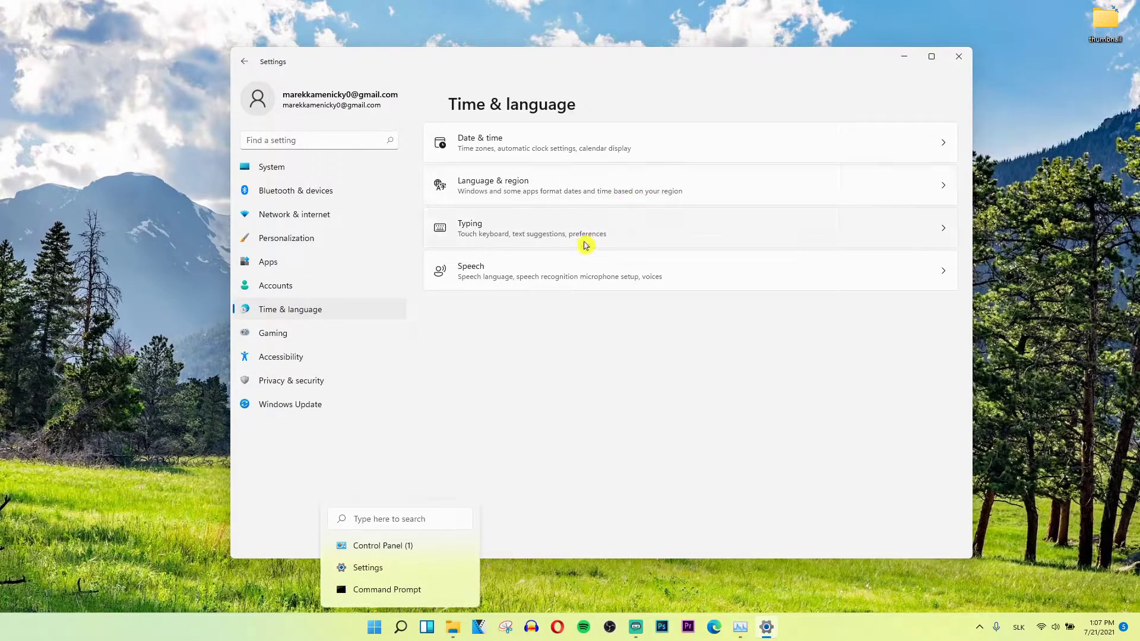
{"action": "left_click", "coordinate": [586, 227]}
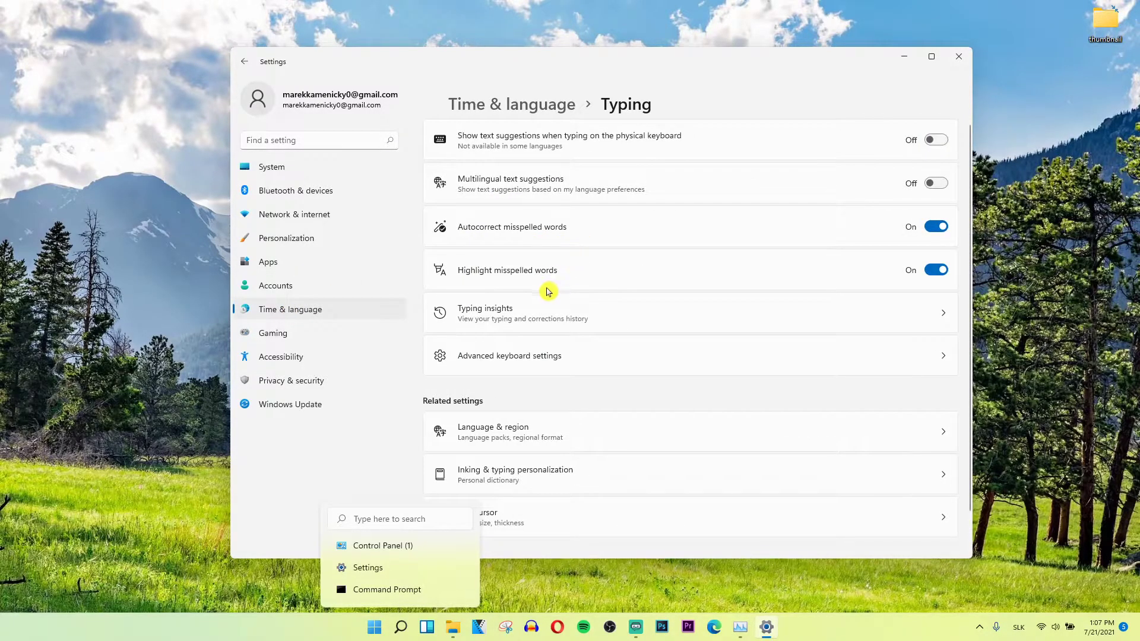
{"action": "mouse_move", "coordinate": [574, 242]}
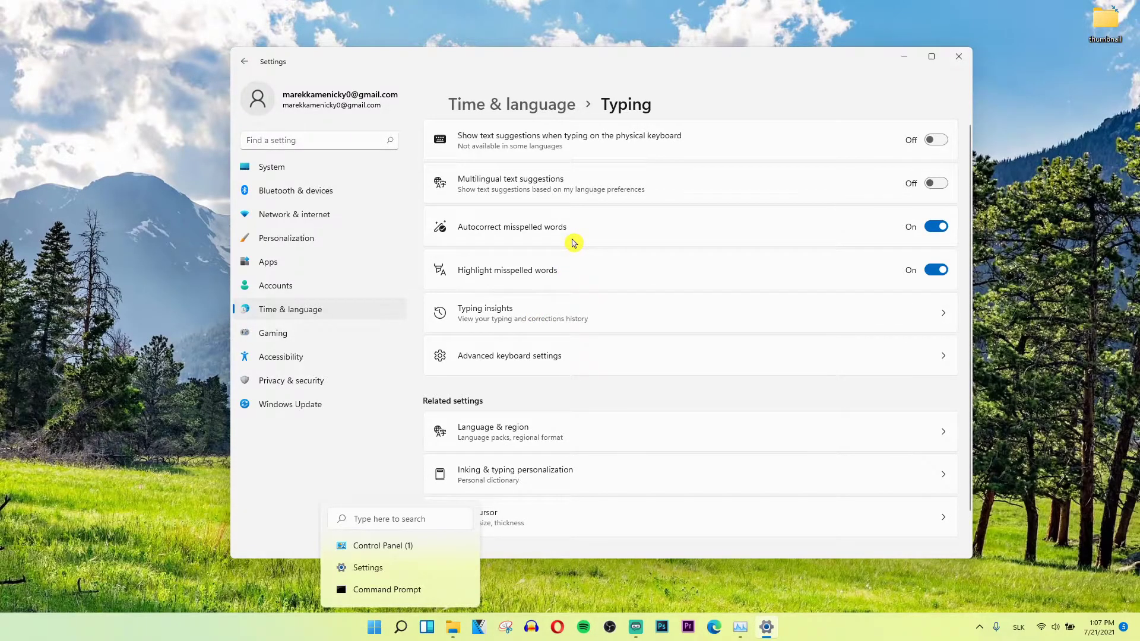
{"action": "left_click", "coordinate": [936, 226]}
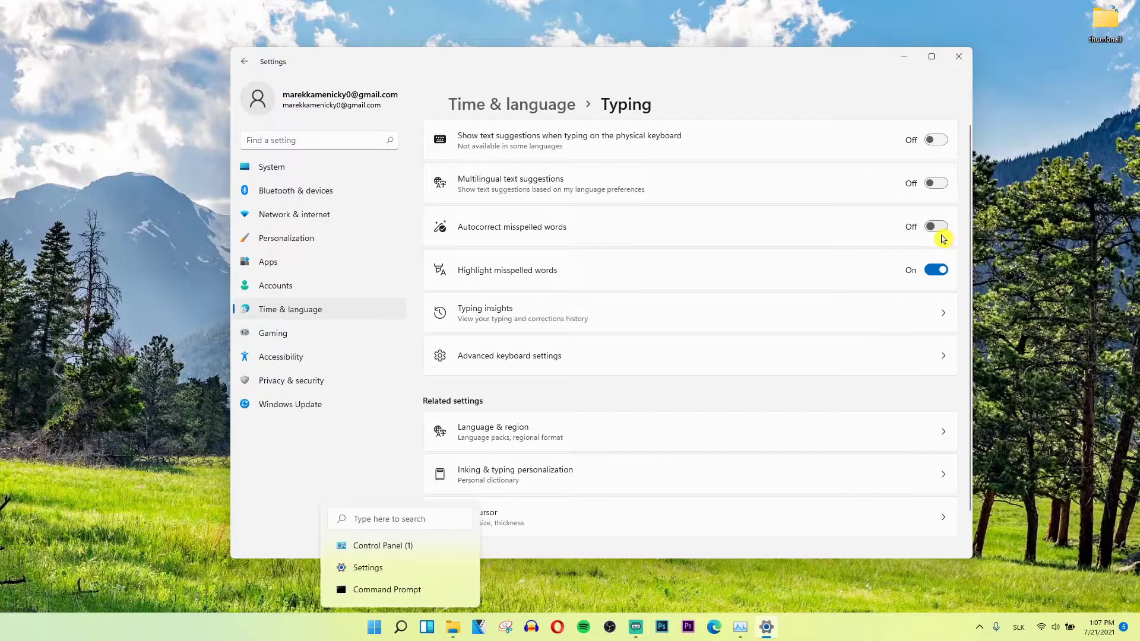
{"action": "left_click", "coordinate": [936, 226]}
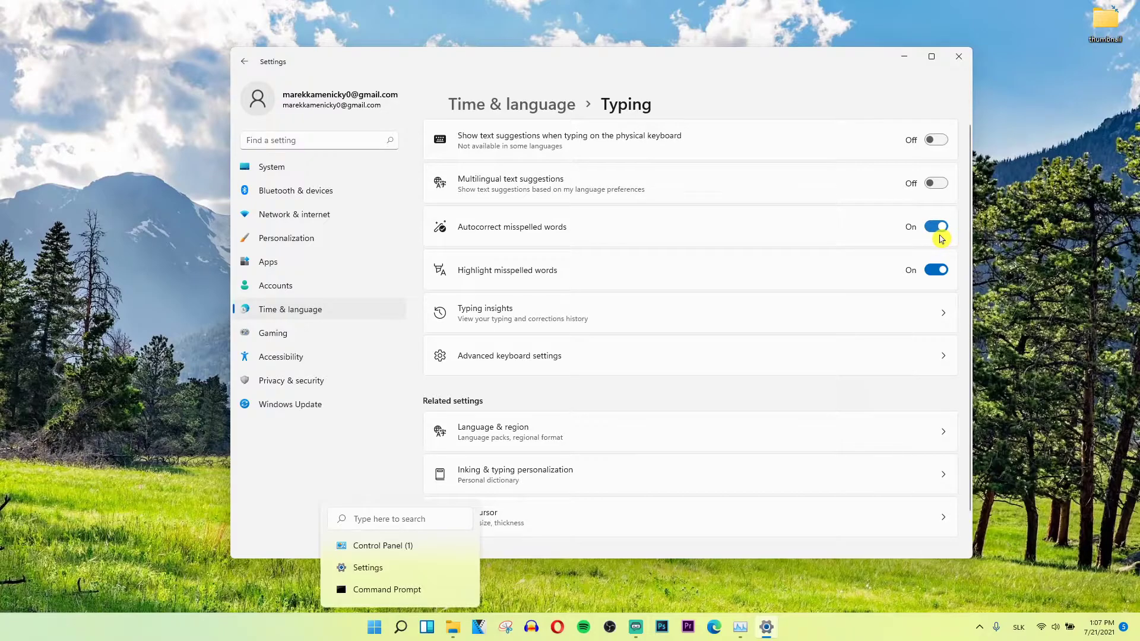
{"action": "mouse_move", "coordinate": [936, 236]}
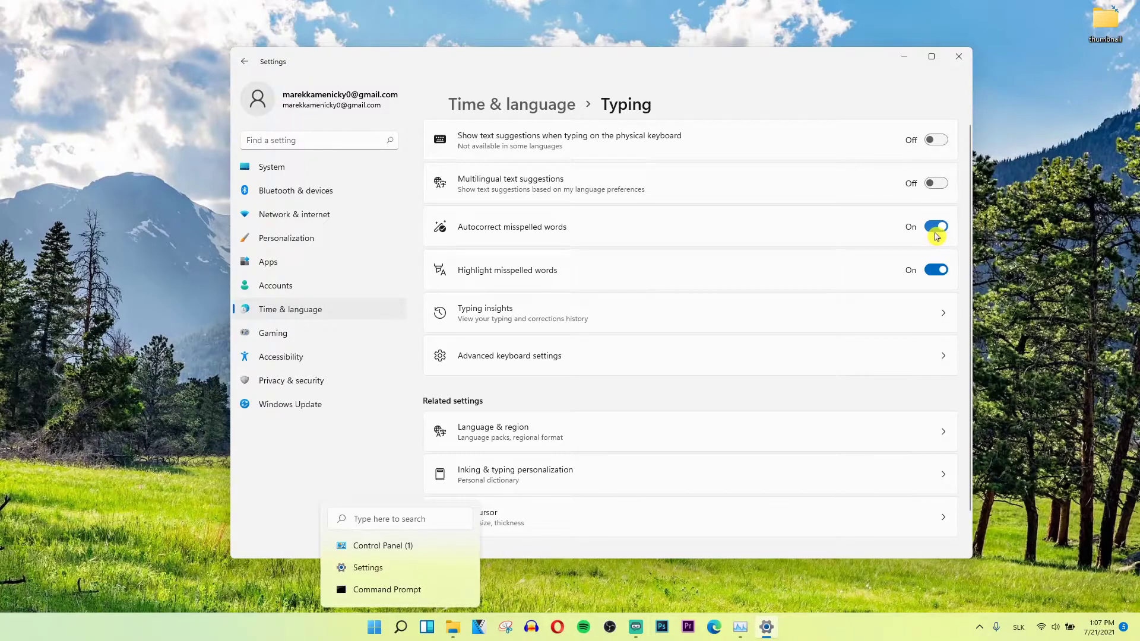
{"action": "mouse_move", "coordinate": [929, 235]}
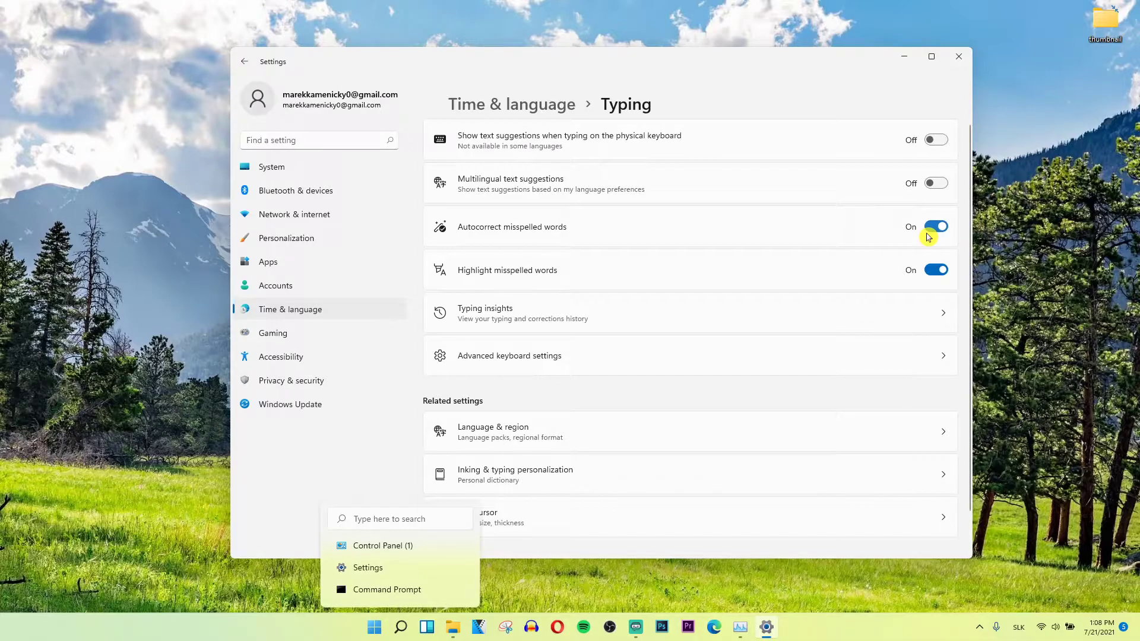
{"action": "mouse_move", "coordinate": [843, 237]}
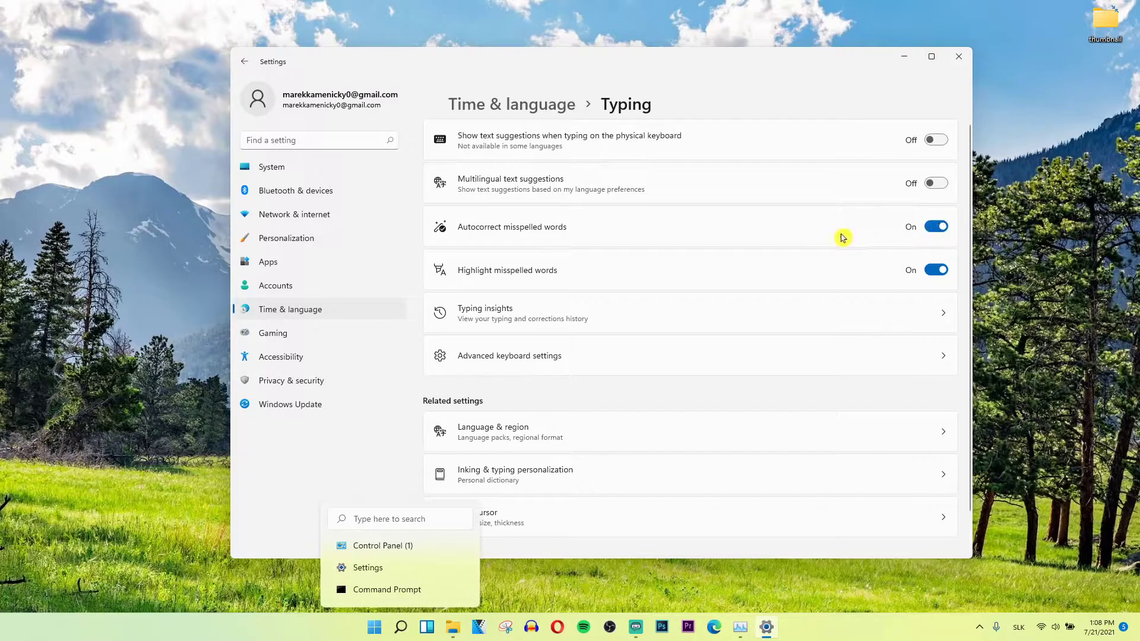